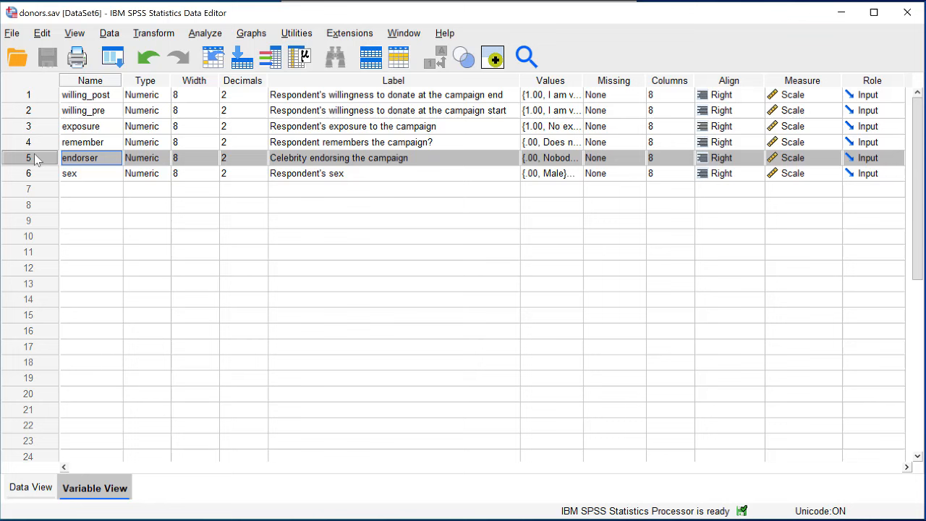
Inspect the endorser variable's value labels, then close them
left_click(576, 157)
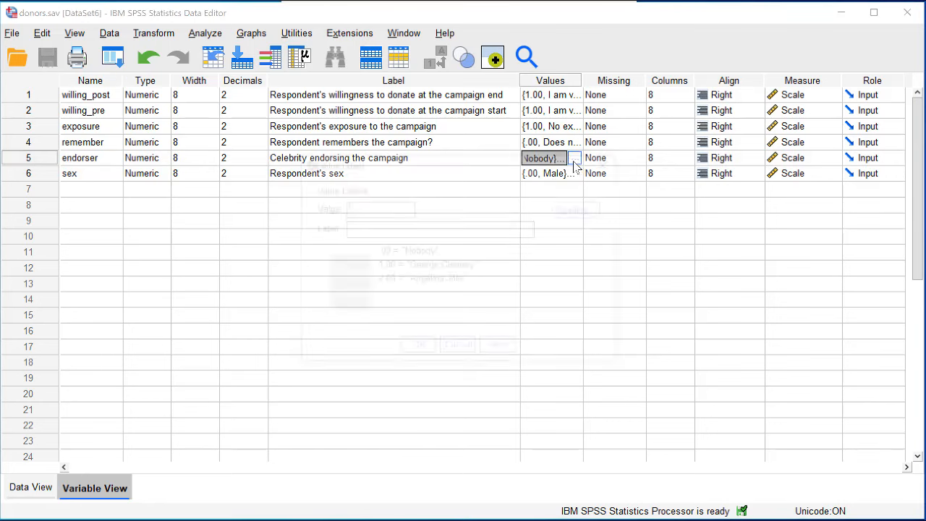
left_click(574, 158)
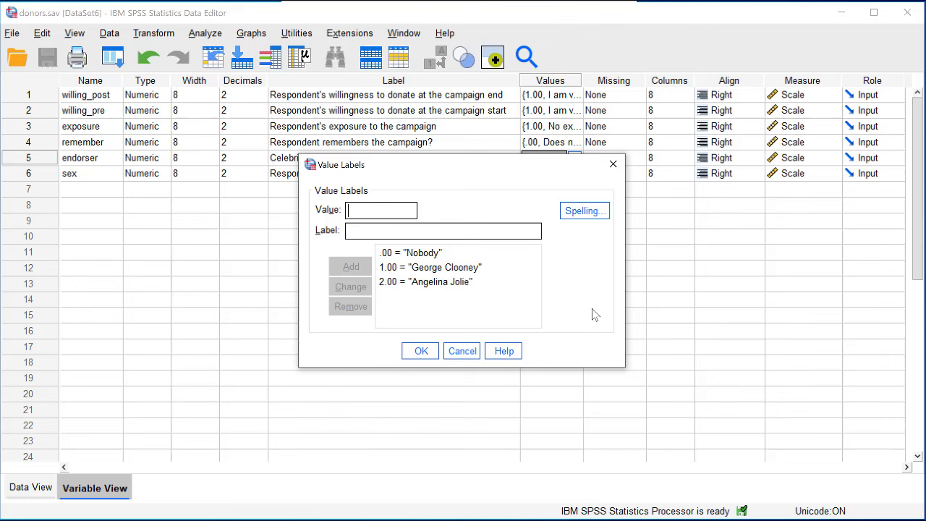
left_click(420, 351)
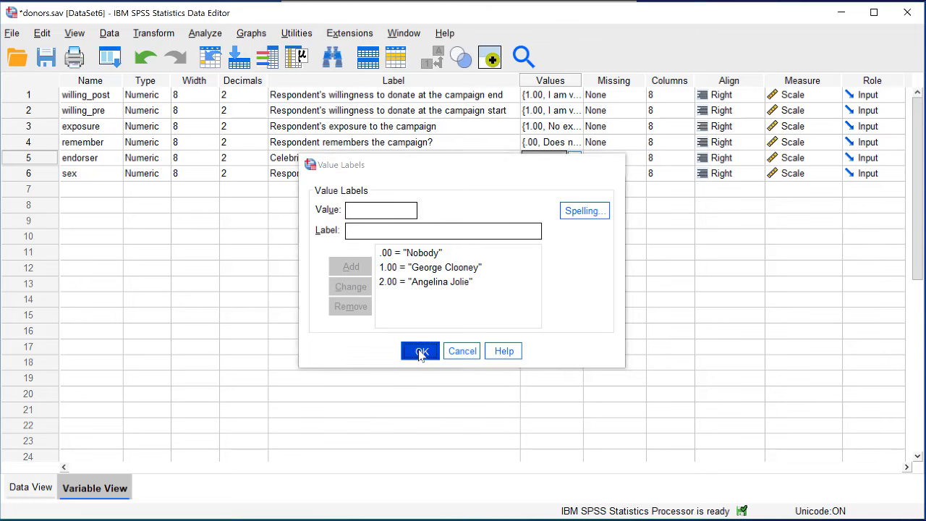
left_click(420, 351)
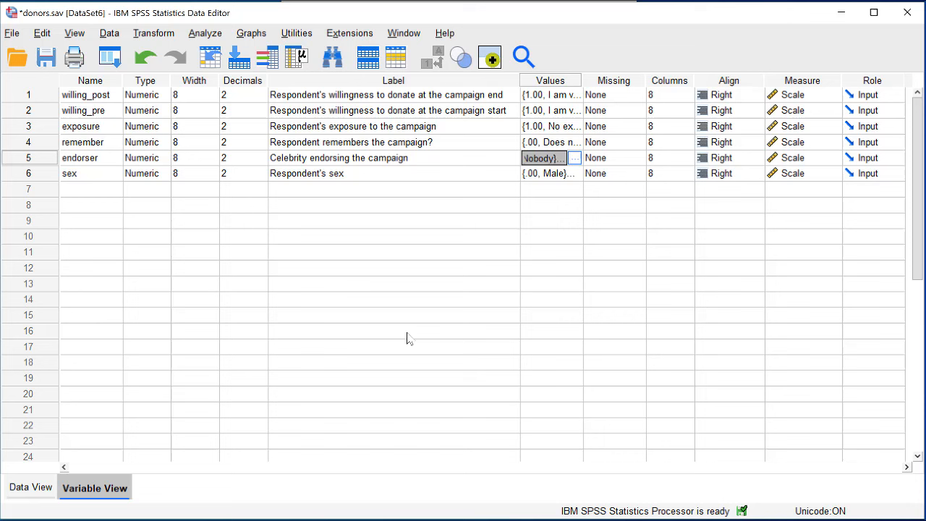
mouse_move(396, 305)
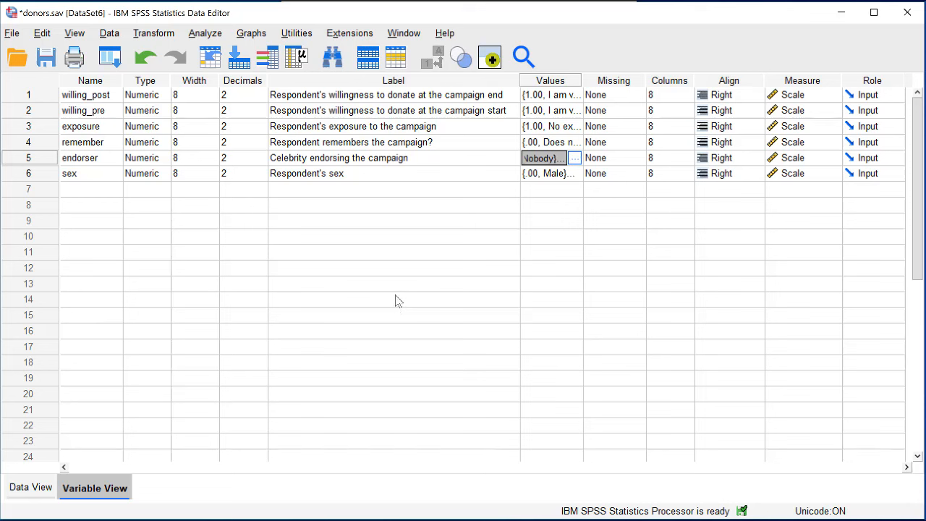
mouse_move(46, 96)
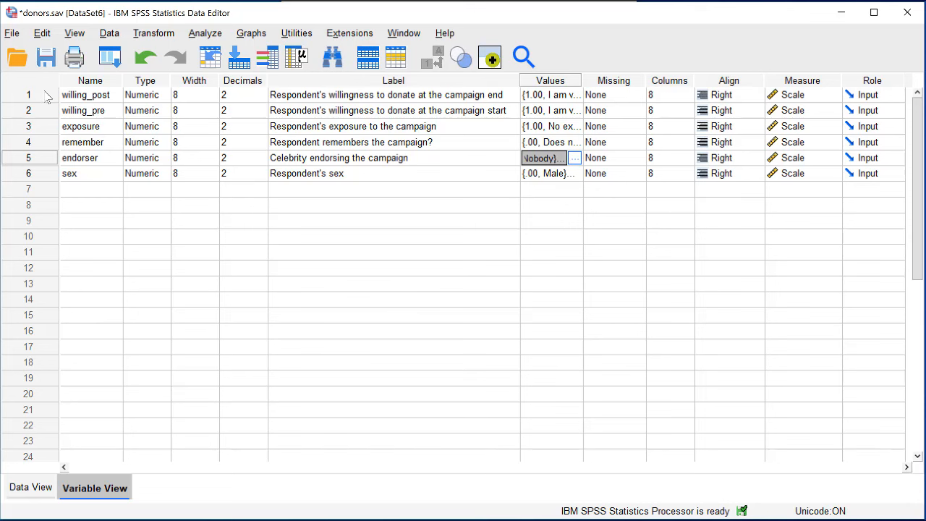
Set up a One-Way ANOVA with willing_post as dependent and endorser as factor
left_click(29, 95)
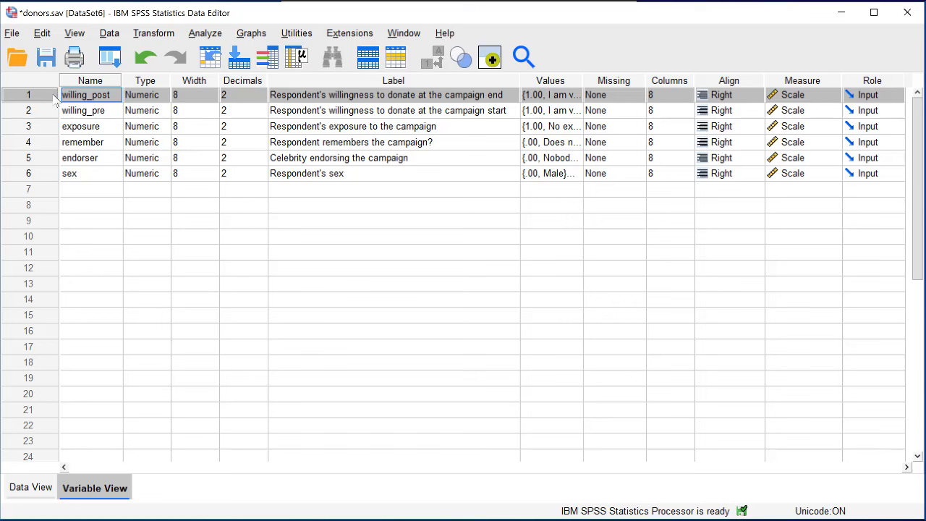
mouse_move(208, 36)
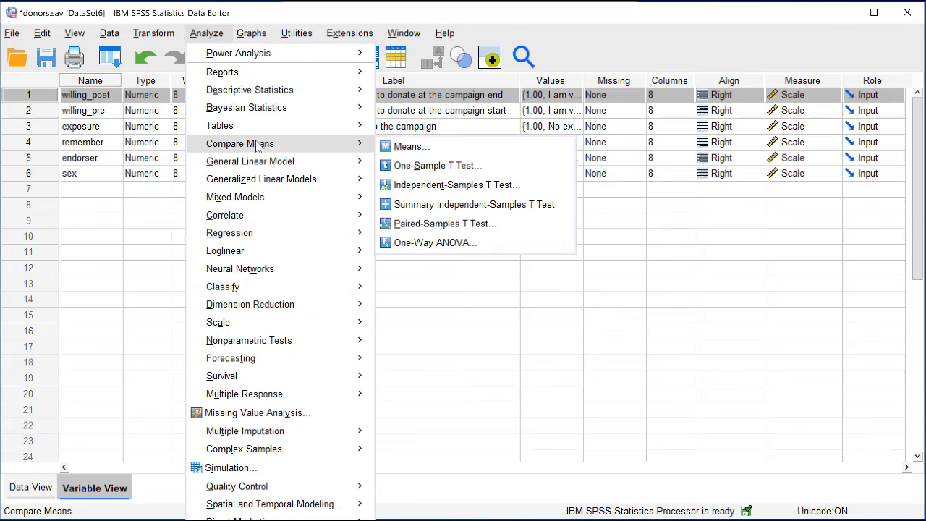
left_click(435, 243)
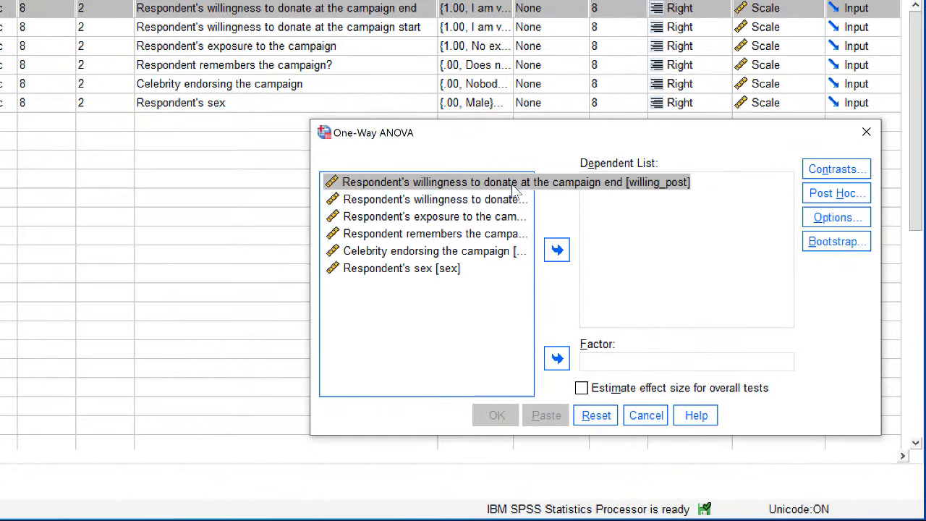
left_click(557, 250)
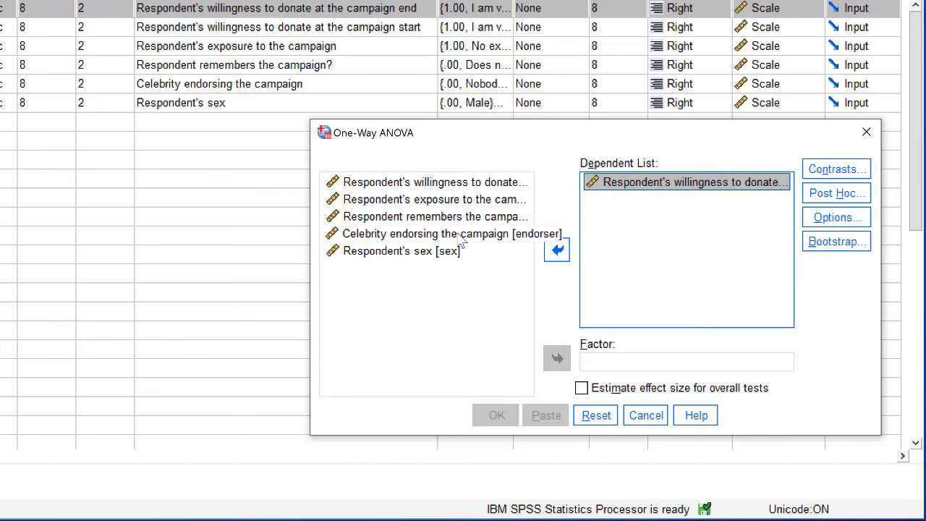
left_click(557, 358)
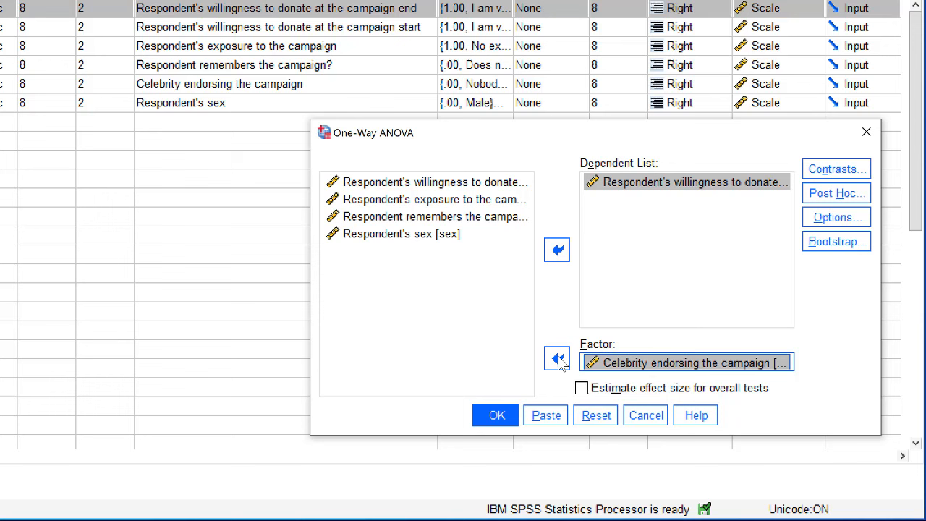
mouse_move(709, 315)
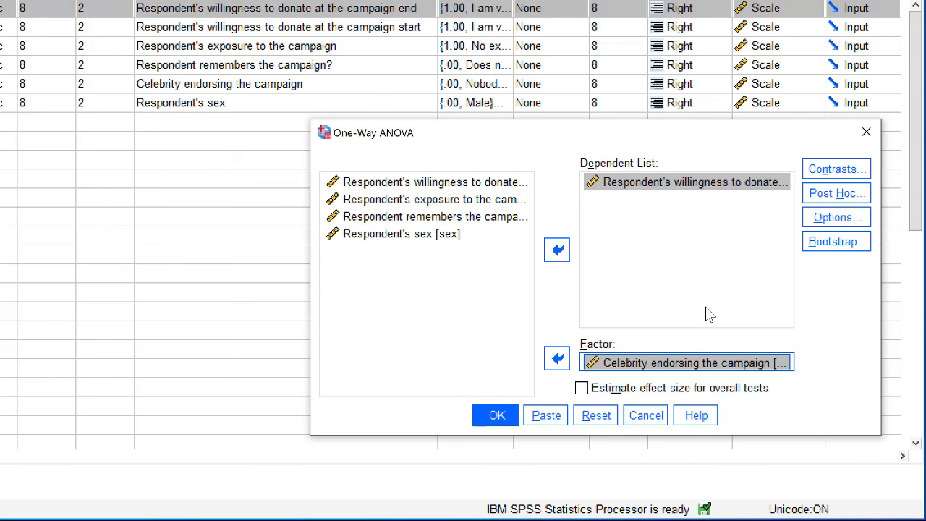
mouse_move(708, 304)
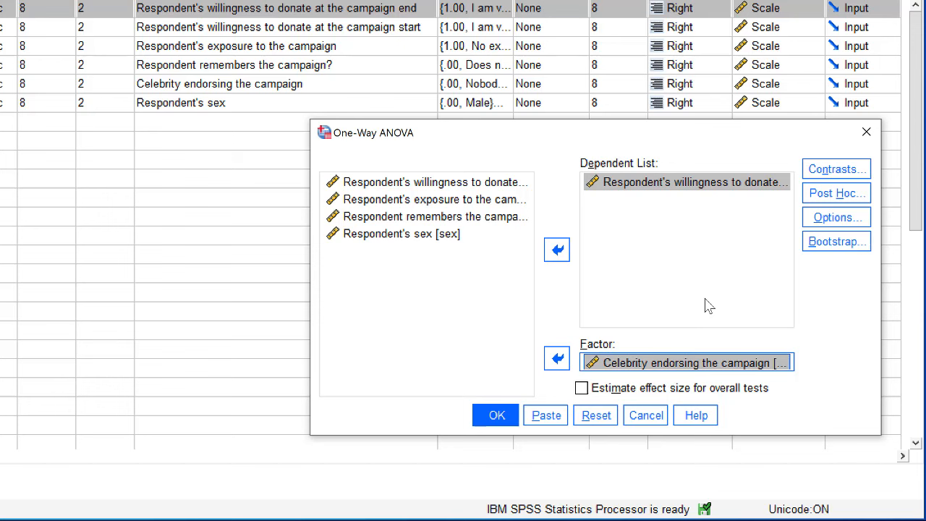
mouse_move(754, 262)
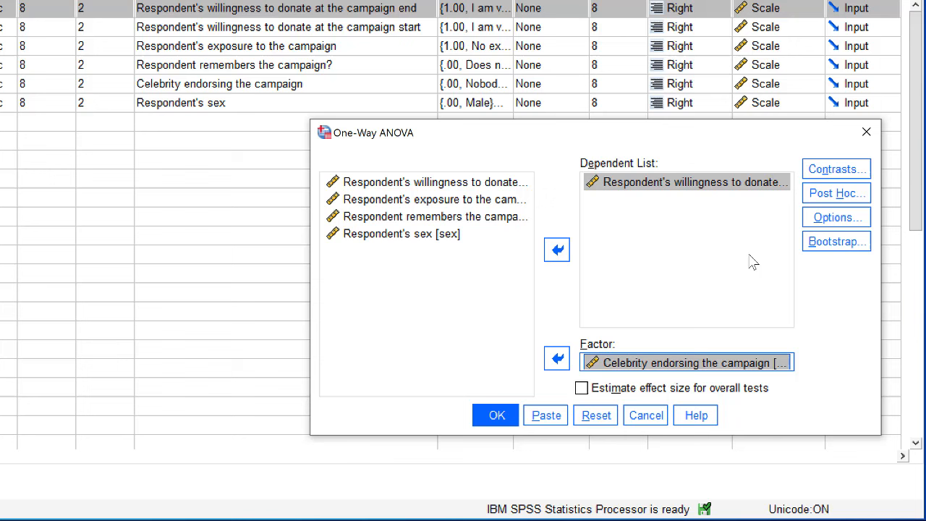
Request Bonferroni post hoc comparisons
left_click(836, 193)
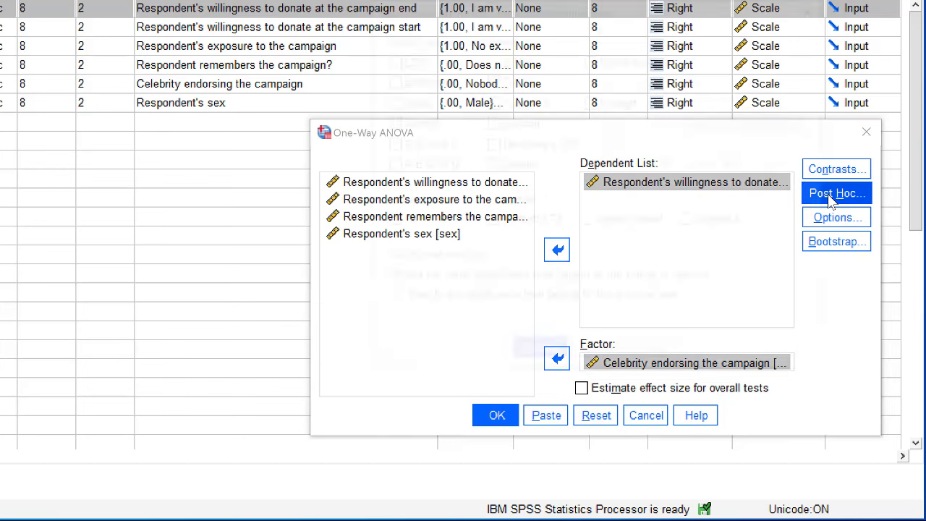
left_click(836, 194)
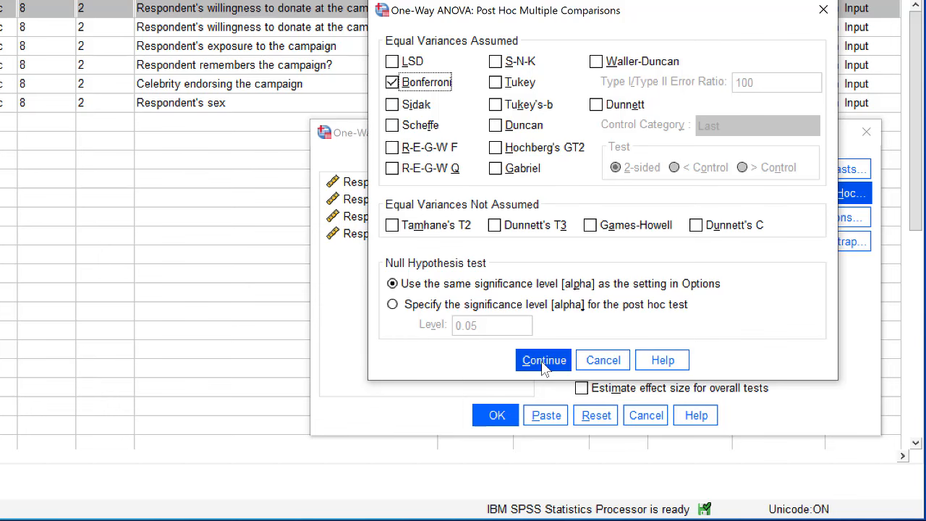
left_click(543, 360)
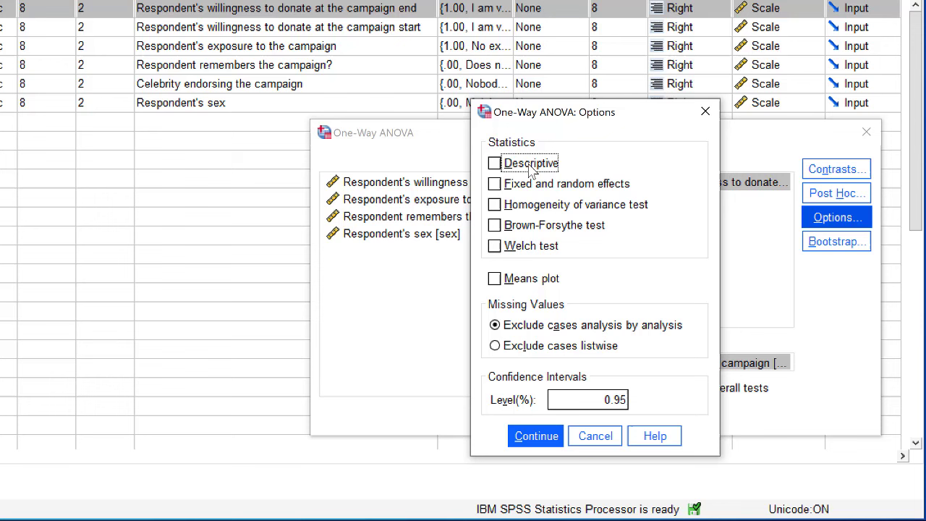
Request descriptives, homogeneity of variance test and a means plot under Options
left_click(494, 162)
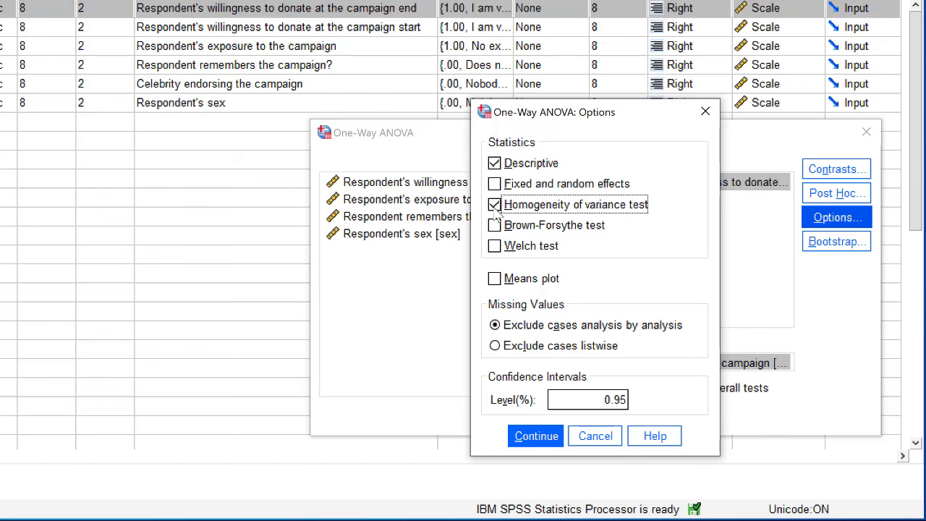
left_click(494, 278)
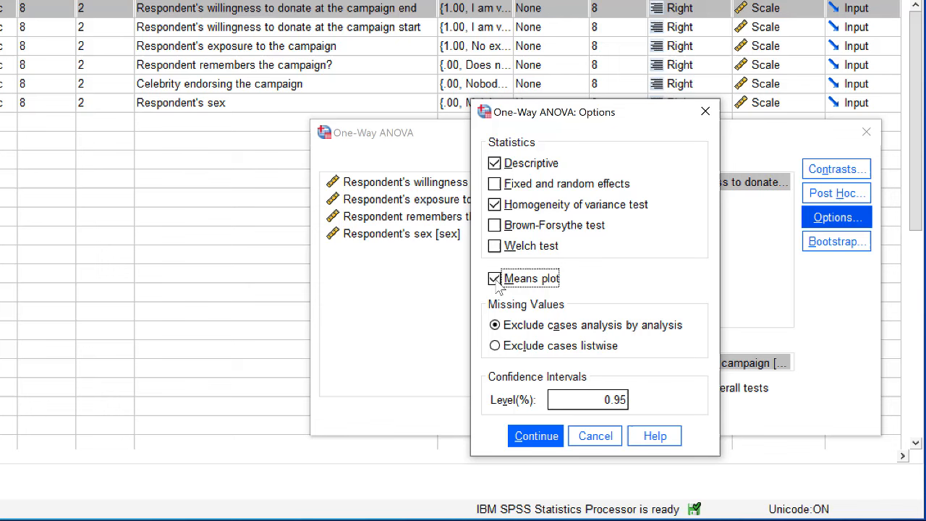
mouse_move(539, 434)
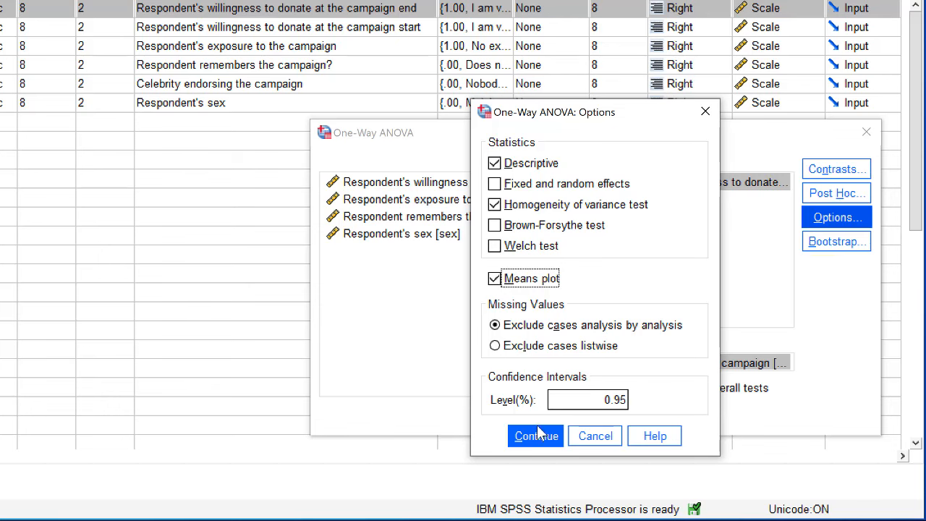
left_click(535, 436)
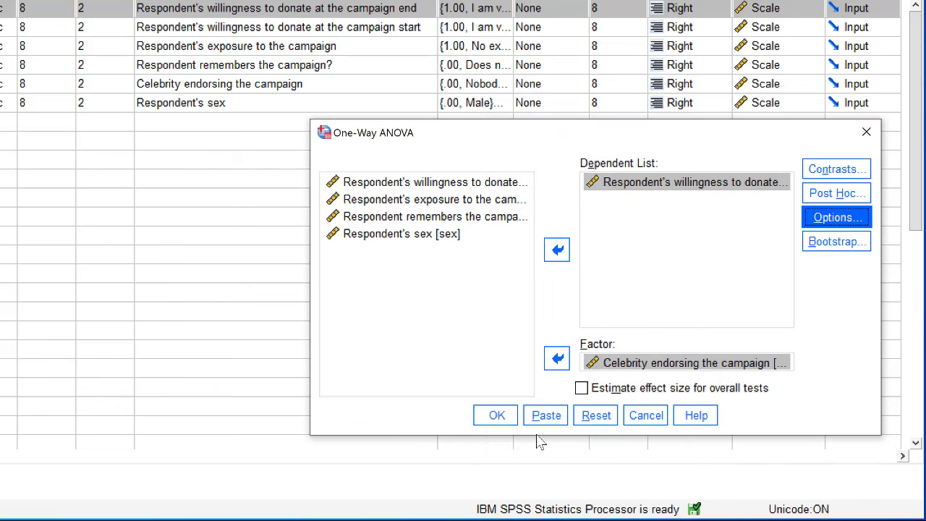
mouse_move(581, 387)
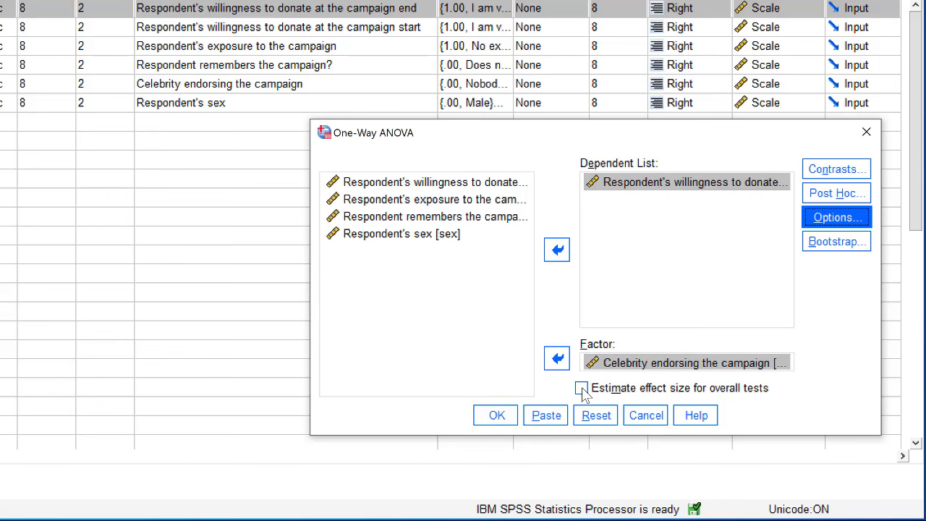
Enable effect size estimation for overall tests and paste the ONEWAY syntax
left_click(581, 388)
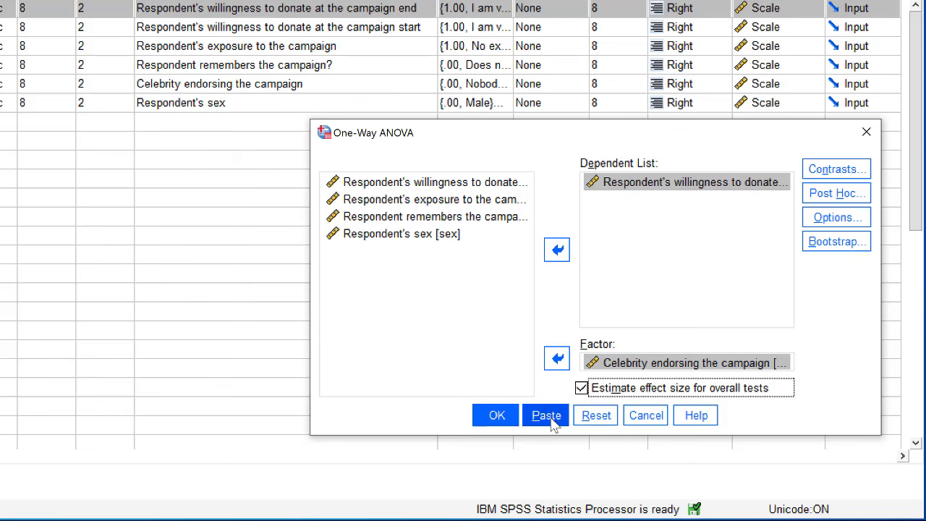
left_click(545, 414)
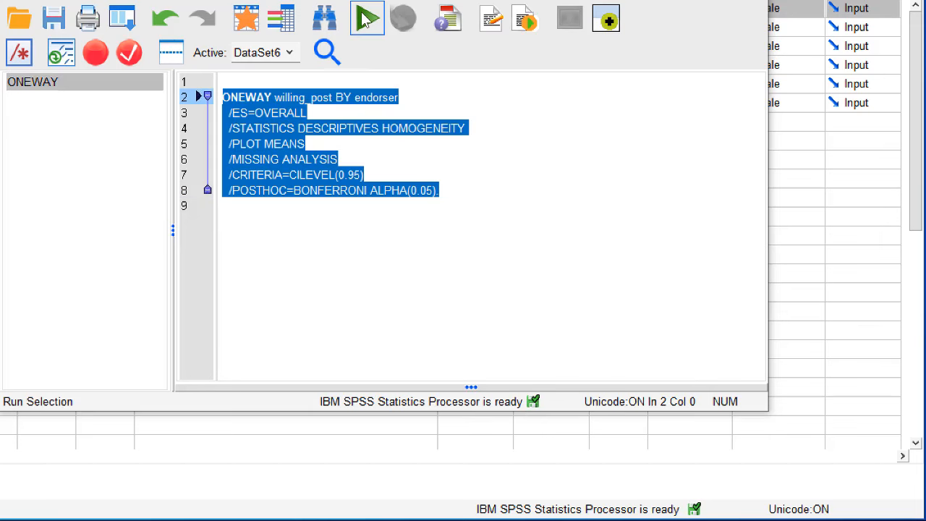
Run the pasted ONEWAY willing_post by endorser command from the Syntax Editor
left_click(366, 16)
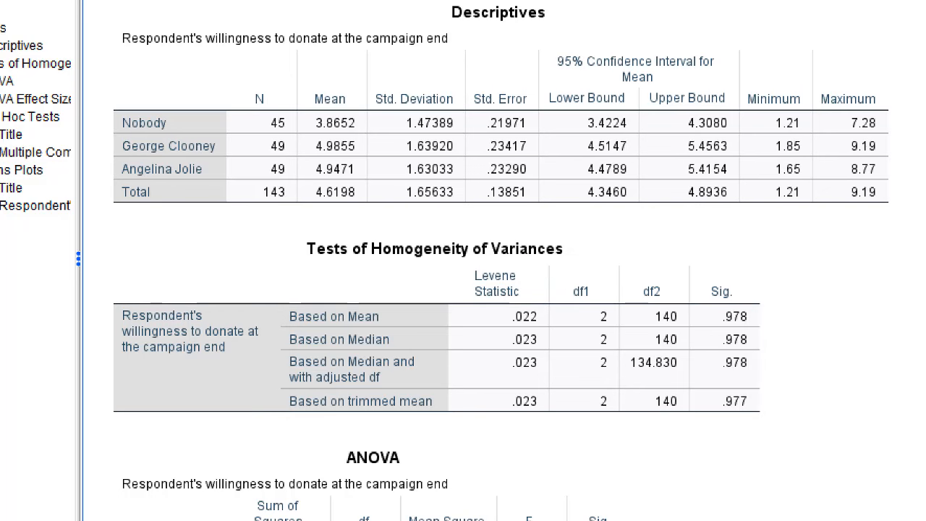
scroll("down", 3)
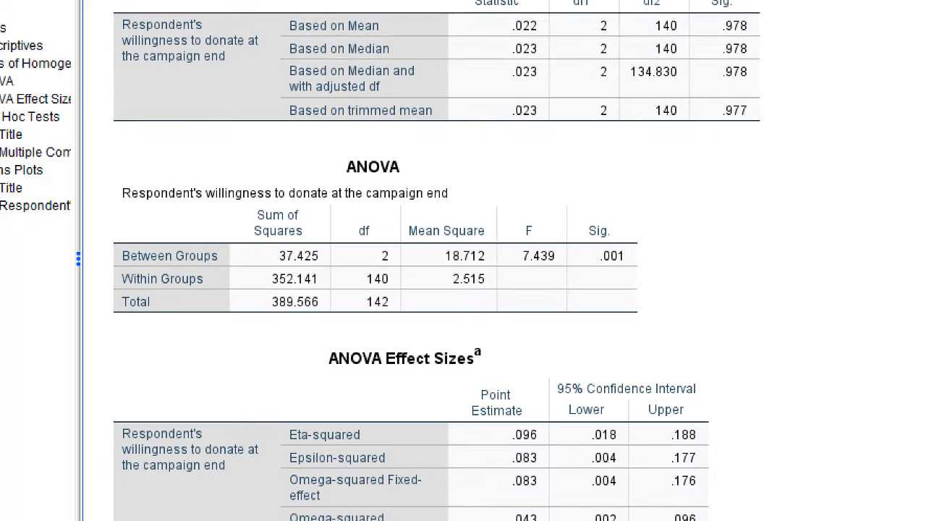
scroll("down", 3)
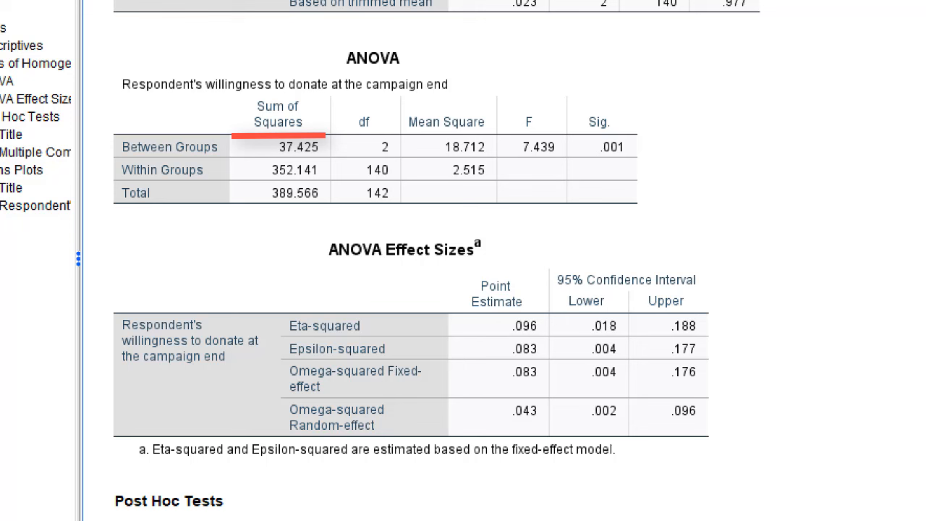
left_click(445, 122)
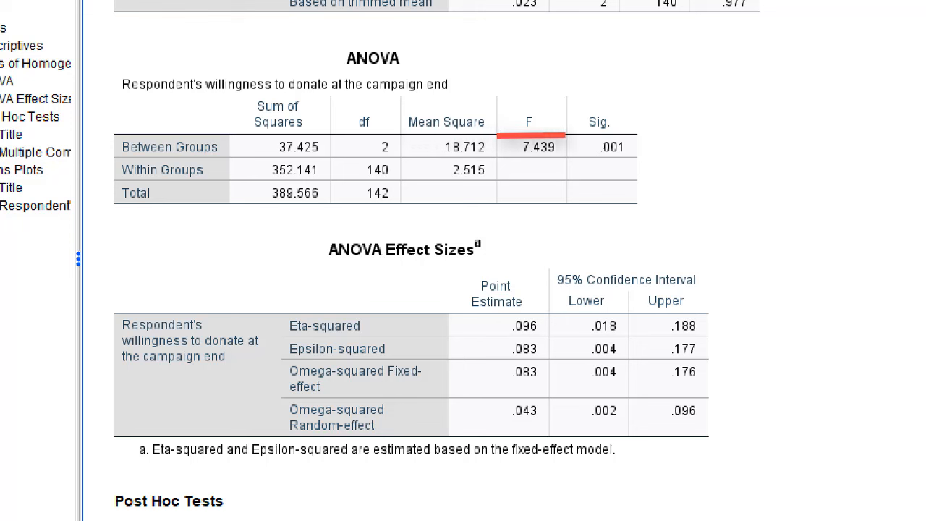
left_click(599, 121)
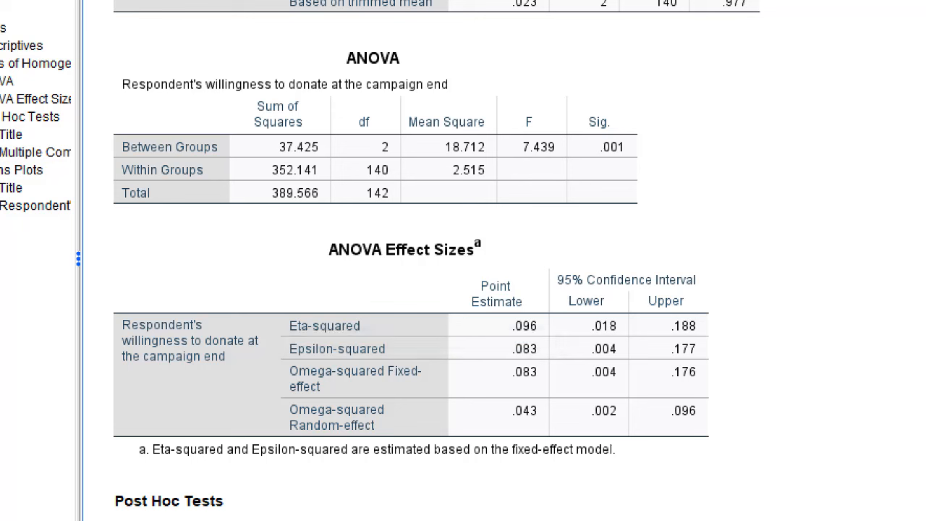
scroll("down", 3)
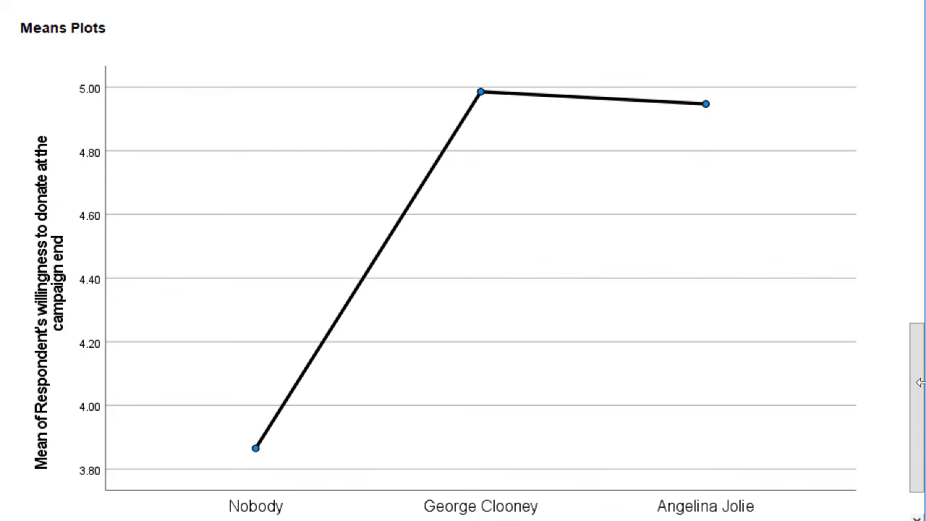
left_click(254, 448)
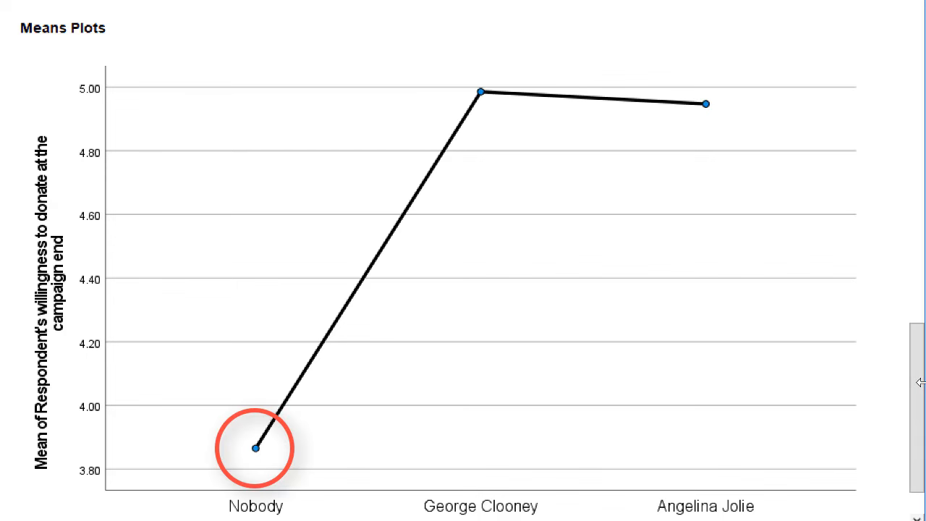